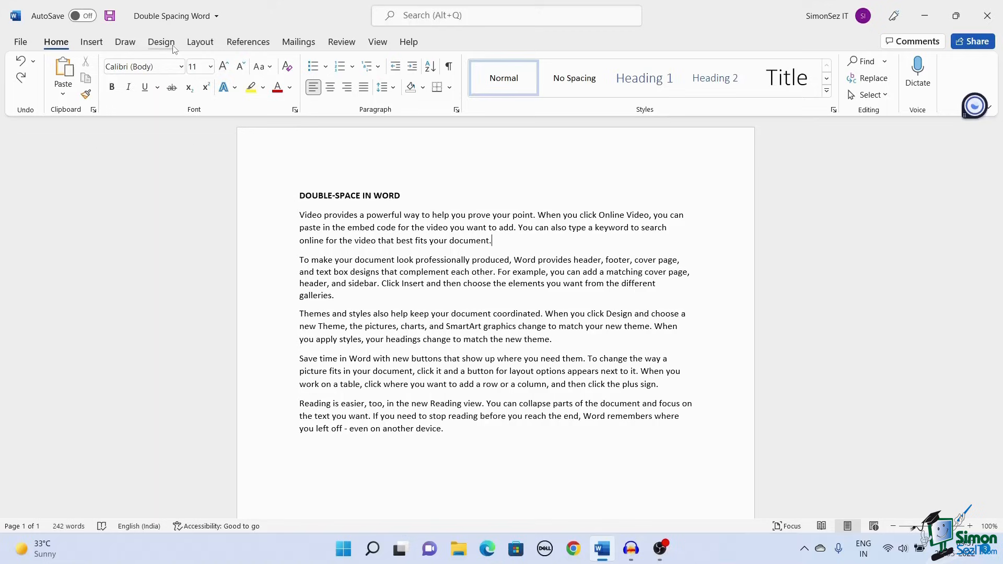
- Preview the Double preset from Design's Paragraph Spacing list without applying it
left_click(161, 41)
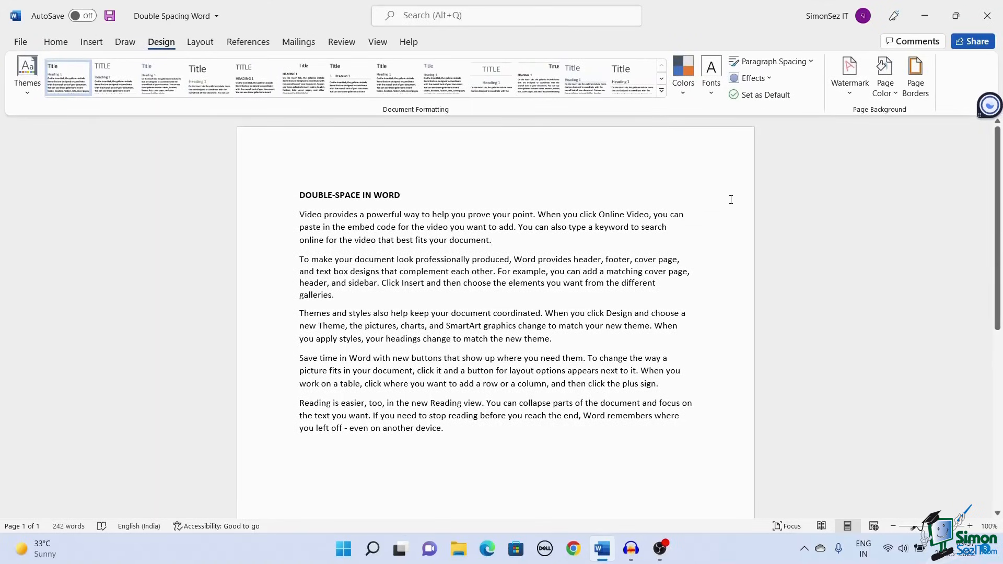
mouse_move(771, 61)
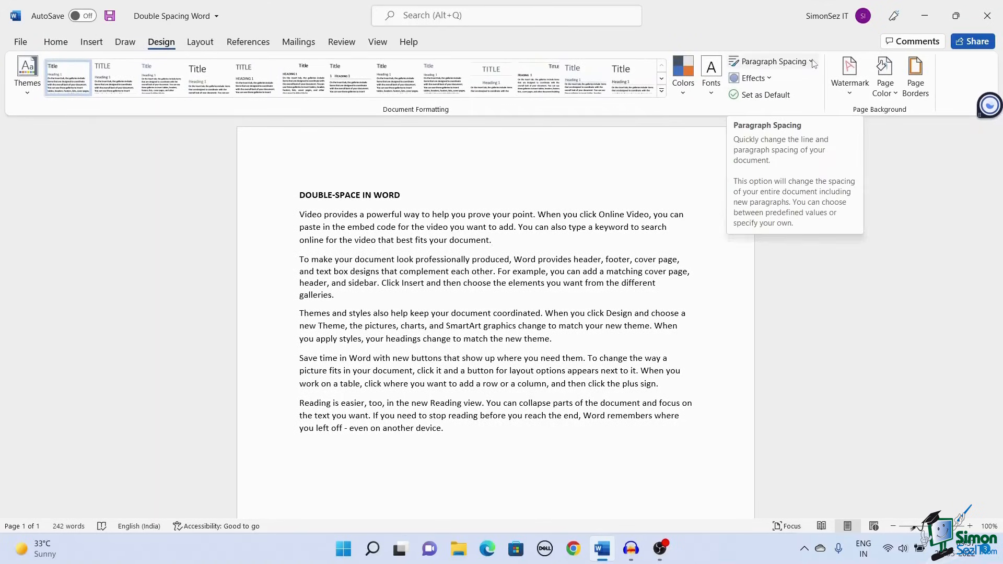
left_click(772, 62)
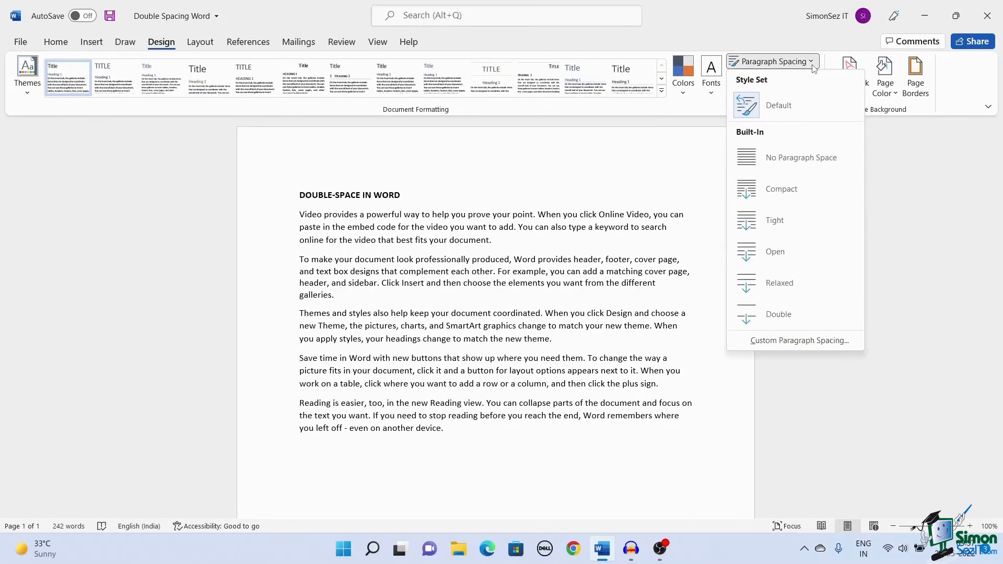
mouse_move(777, 314)
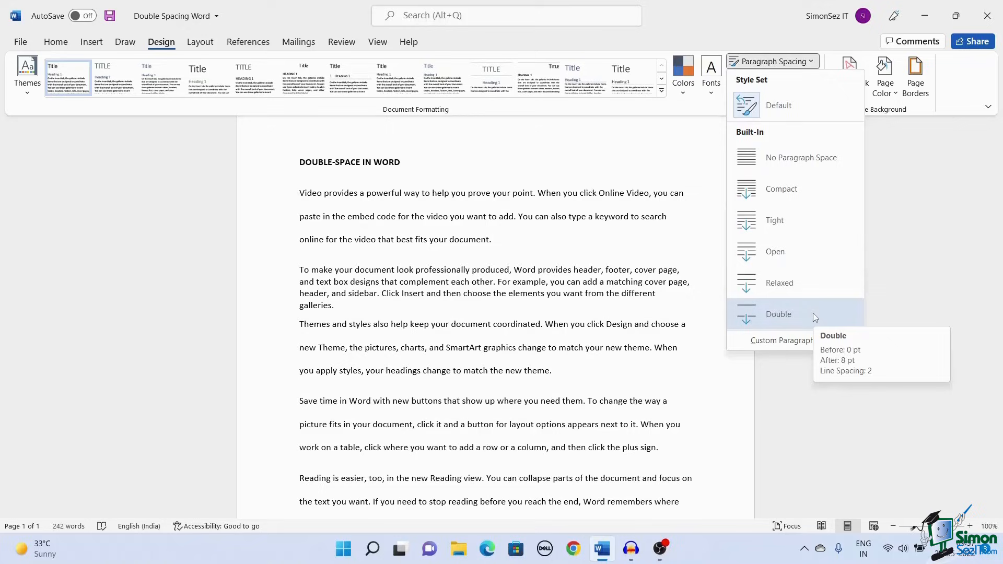
left_click(777, 315)
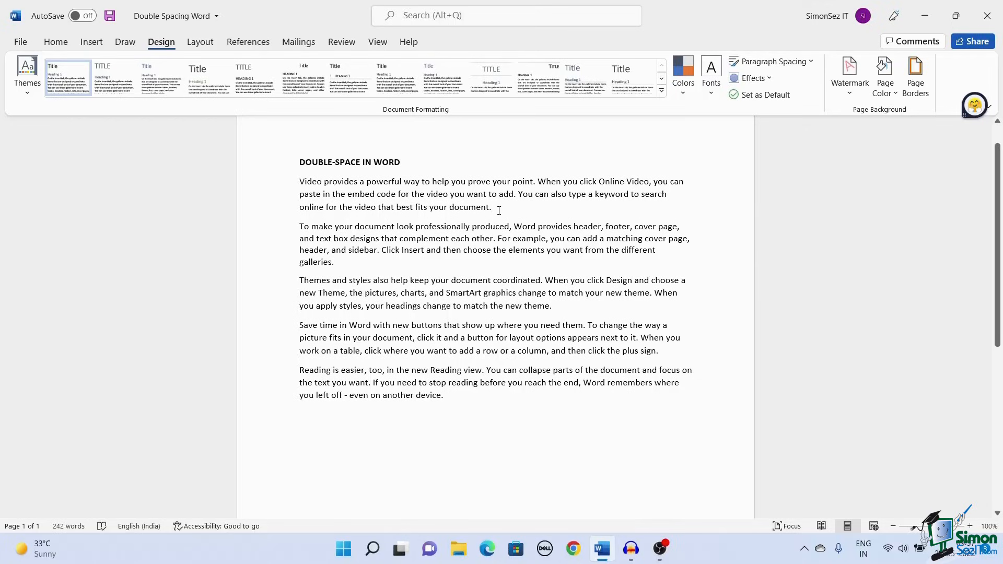
- Check the first paragraph's Line and Paragraph Spacing values on Home, leaving them unchanged
left_click(492, 207)
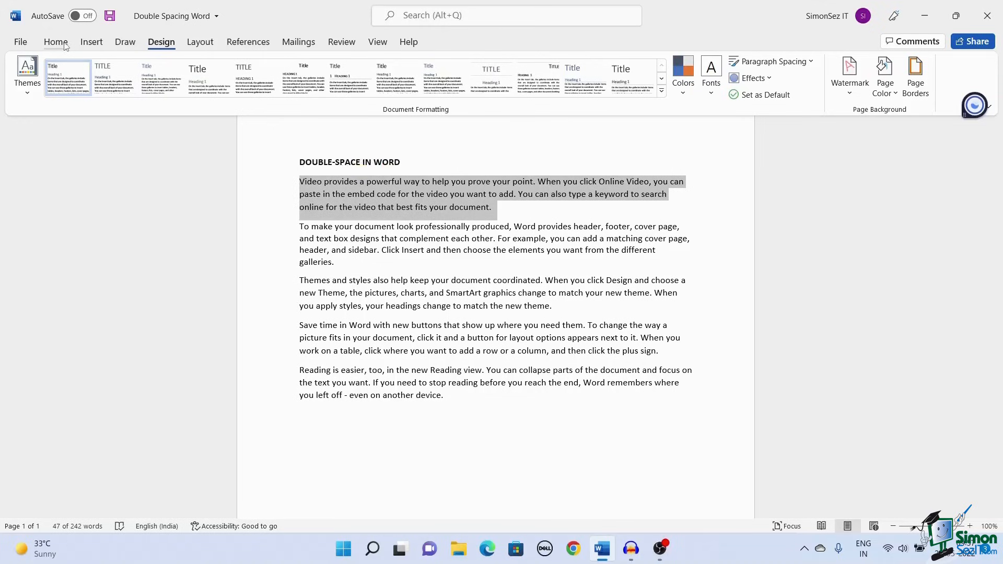
left_click(55, 42)
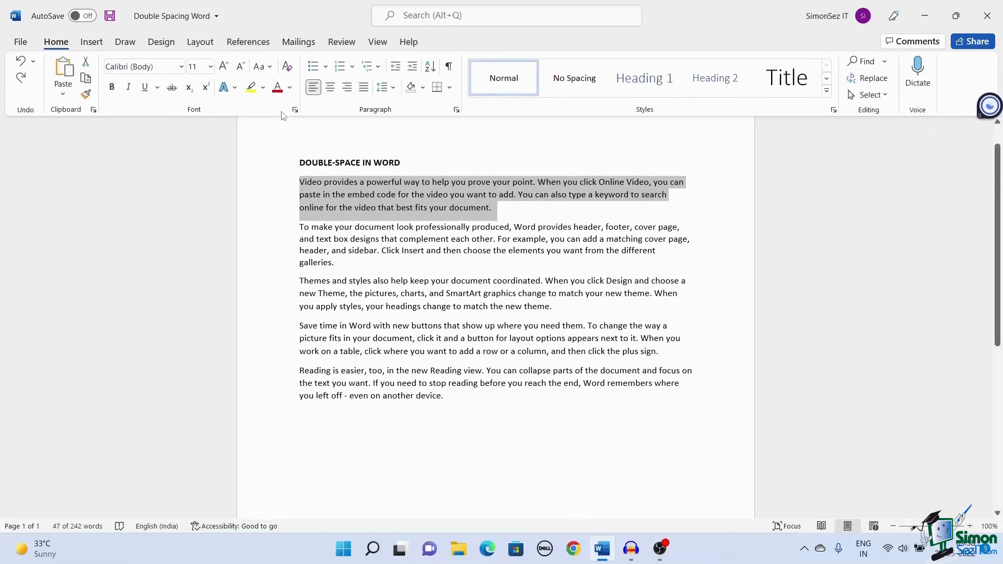
mouse_move(380, 86)
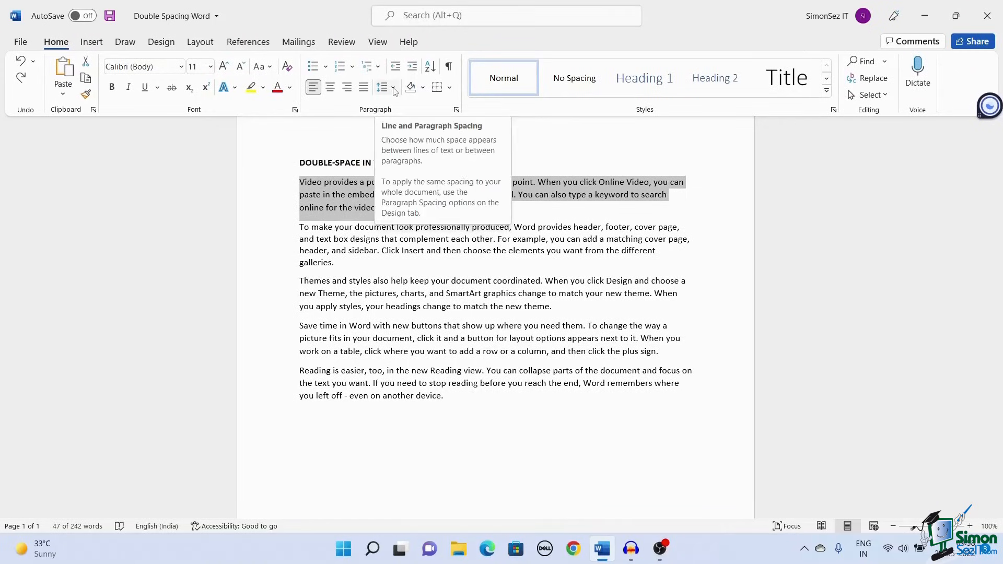
left_click(389, 87)
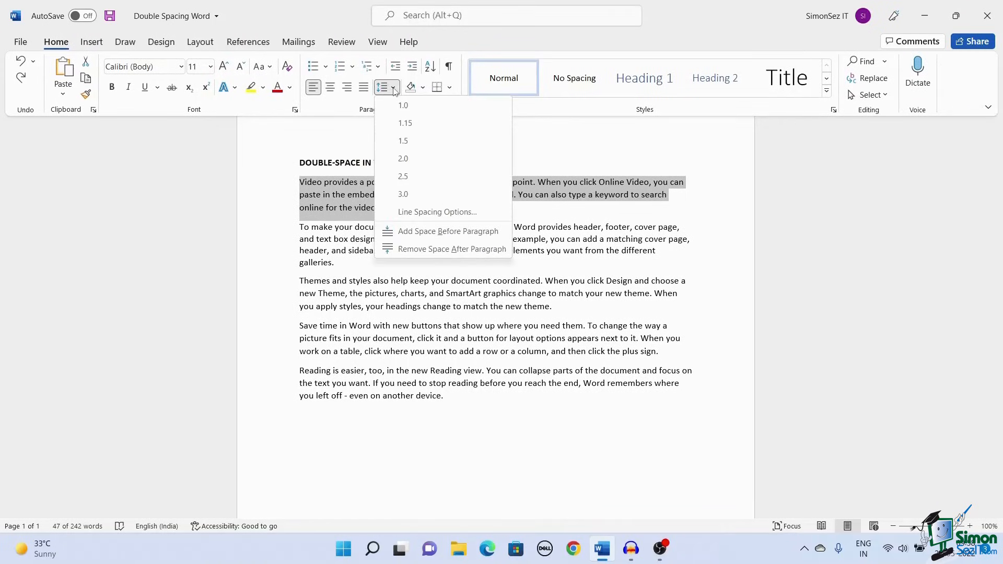
left_click(403, 159)
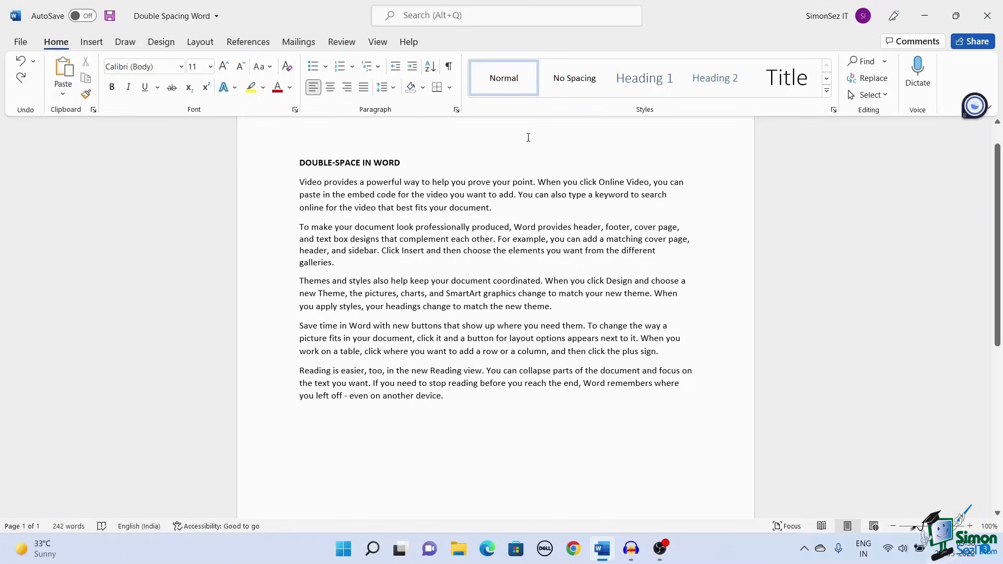
- Show the context menu of the Normal style in the Styles gallery
left_click(491, 207)
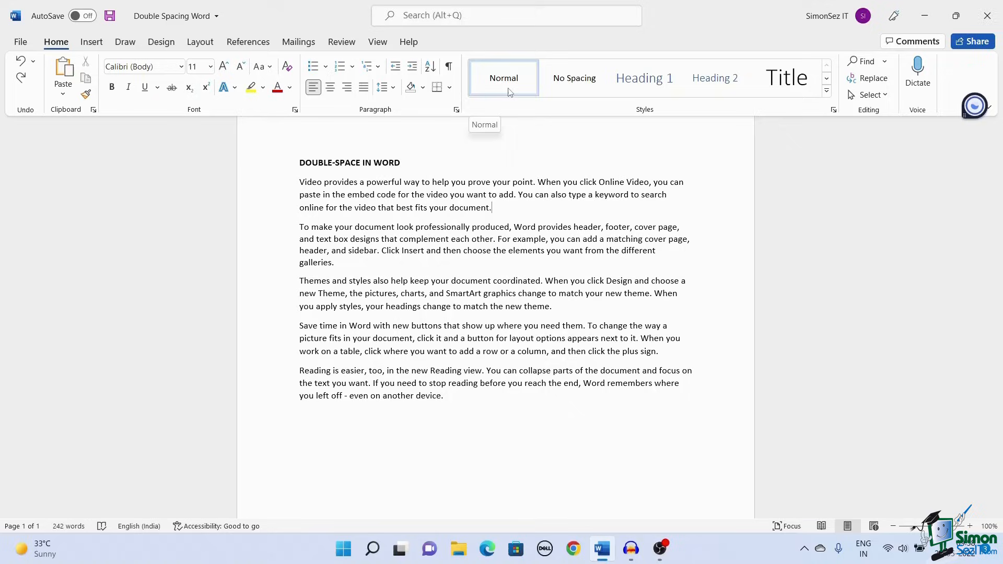
right_click(504, 78)
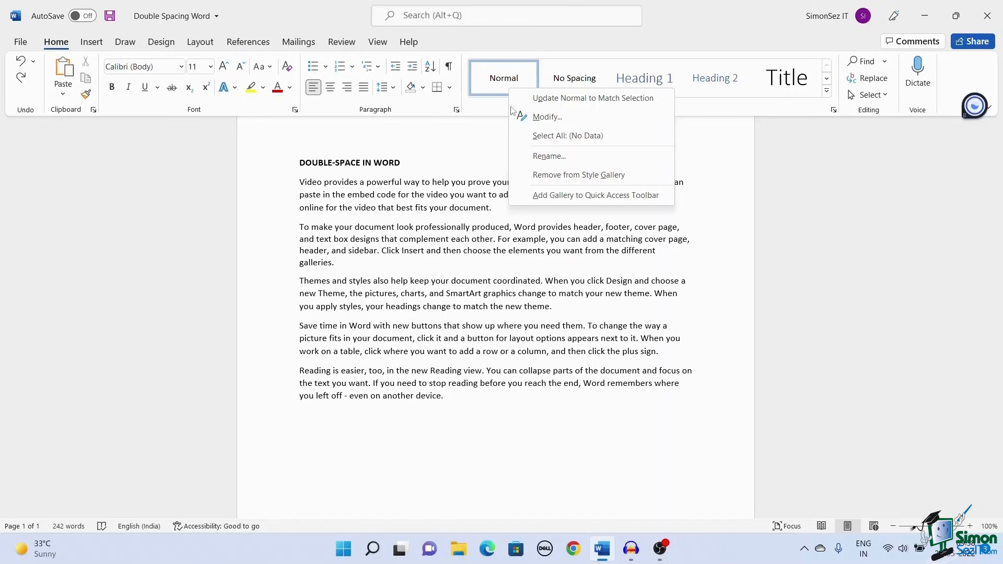
- Modify the Normal style to use double line spacing and confirm with OK
left_click(546, 117)
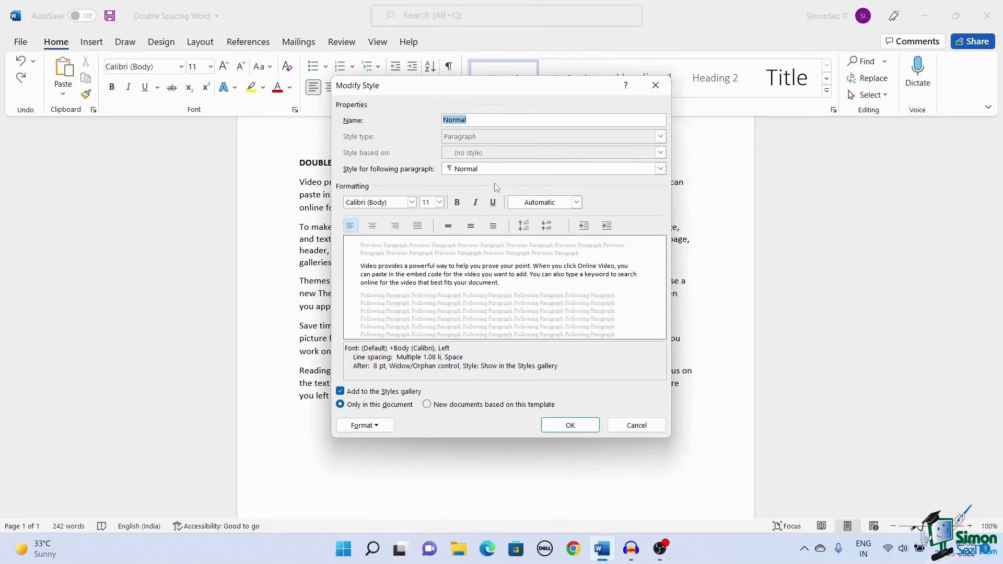
left_click(492, 225)
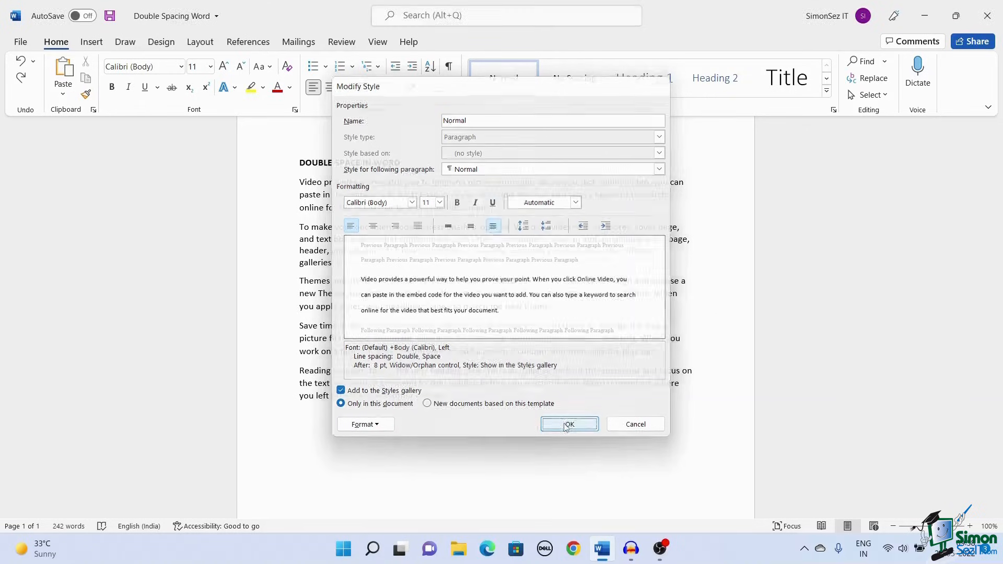
left_click(568, 424)
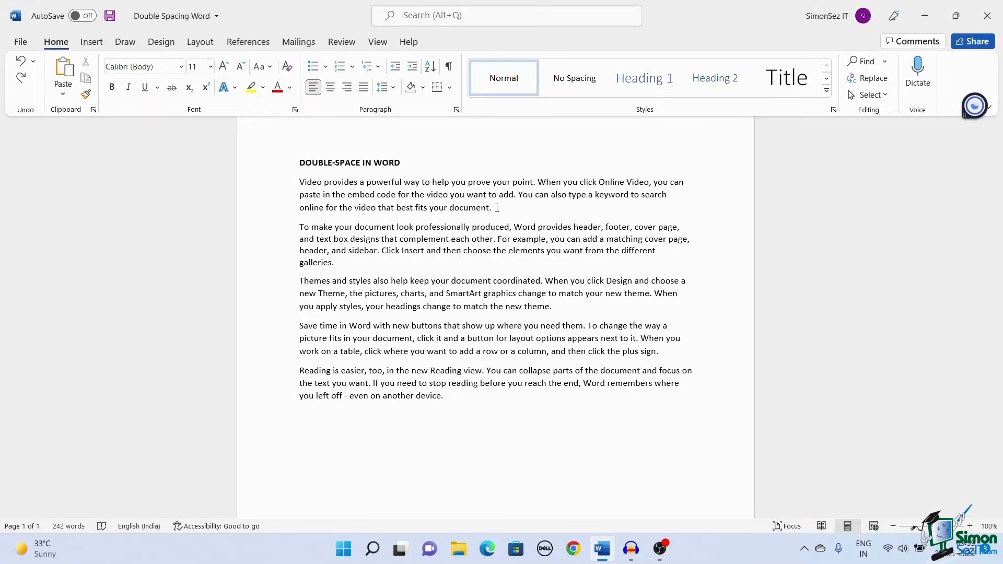
- Select the whole first body paragraph so Ctrl+2 double-spaces it
left_click(491, 207)
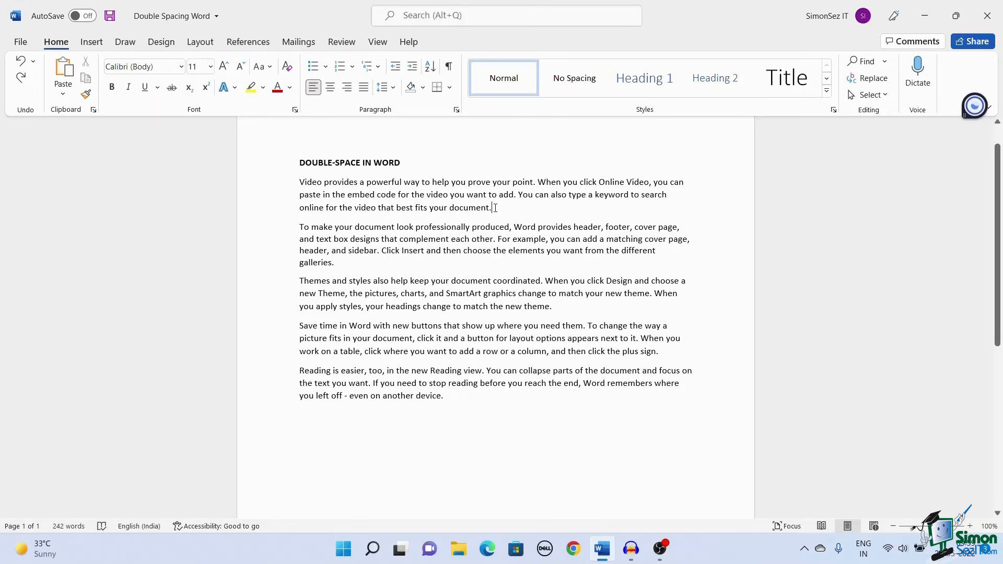
left_click_drag(300, 182, 490, 207)
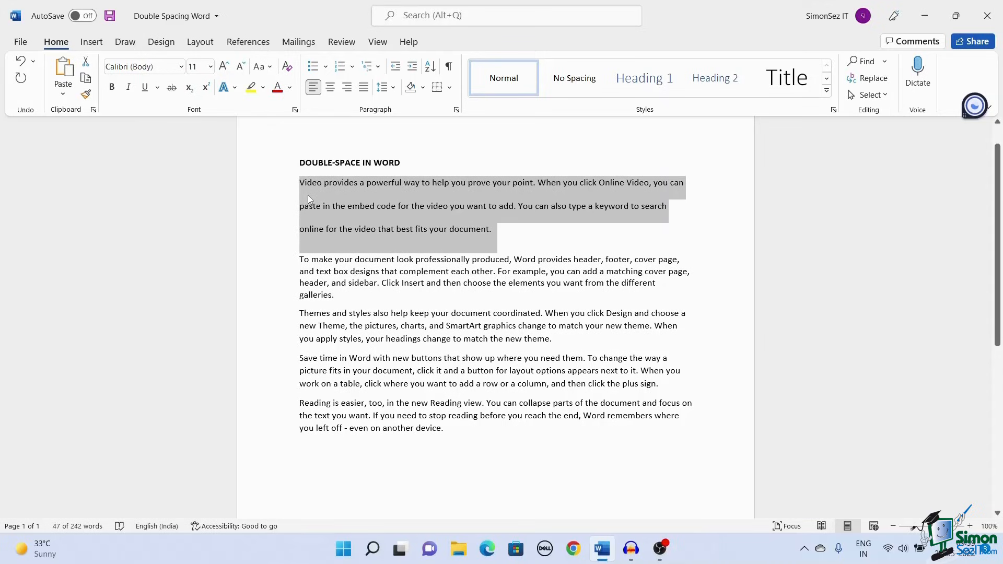
mouse_move(521, 238)
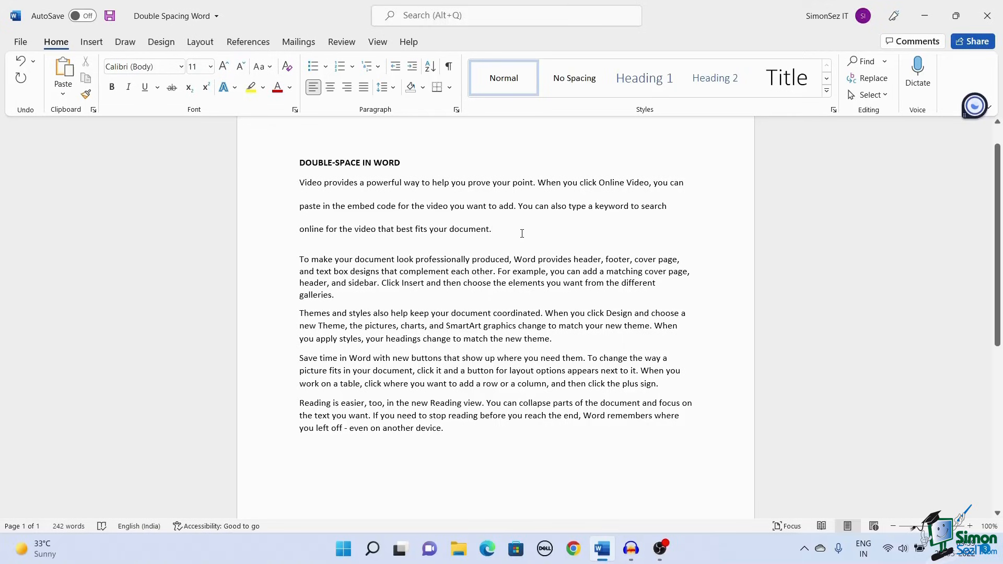
left_click(491, 228)
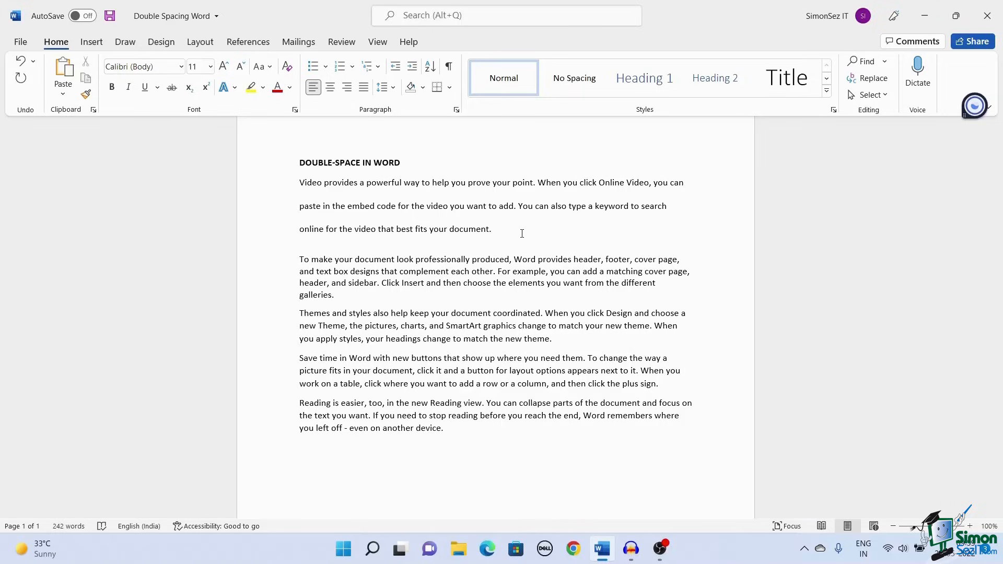
left_click(491, 229)
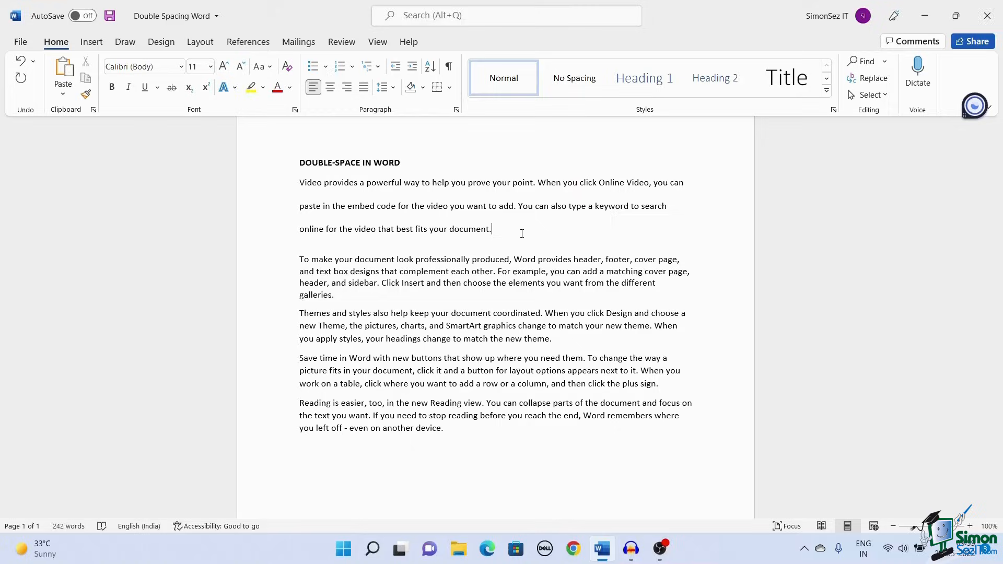